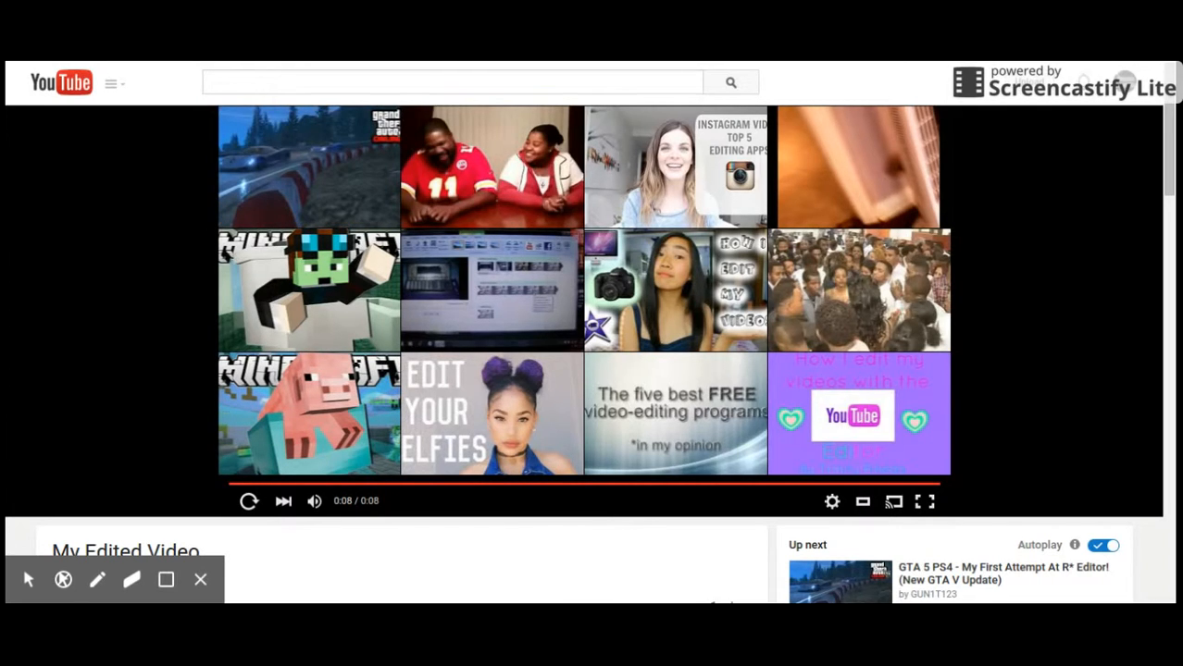
Step: Leave the 'My Edited Video' watch page and go to your channel's home page
scroll(down, 3)
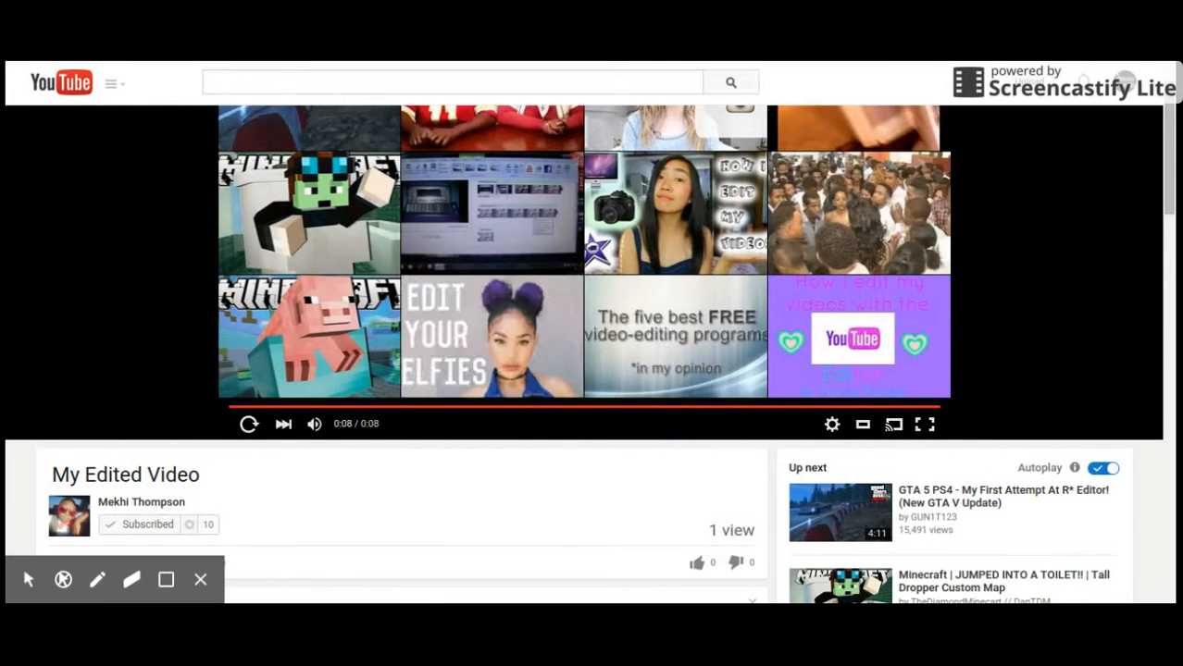
click(111, 82)
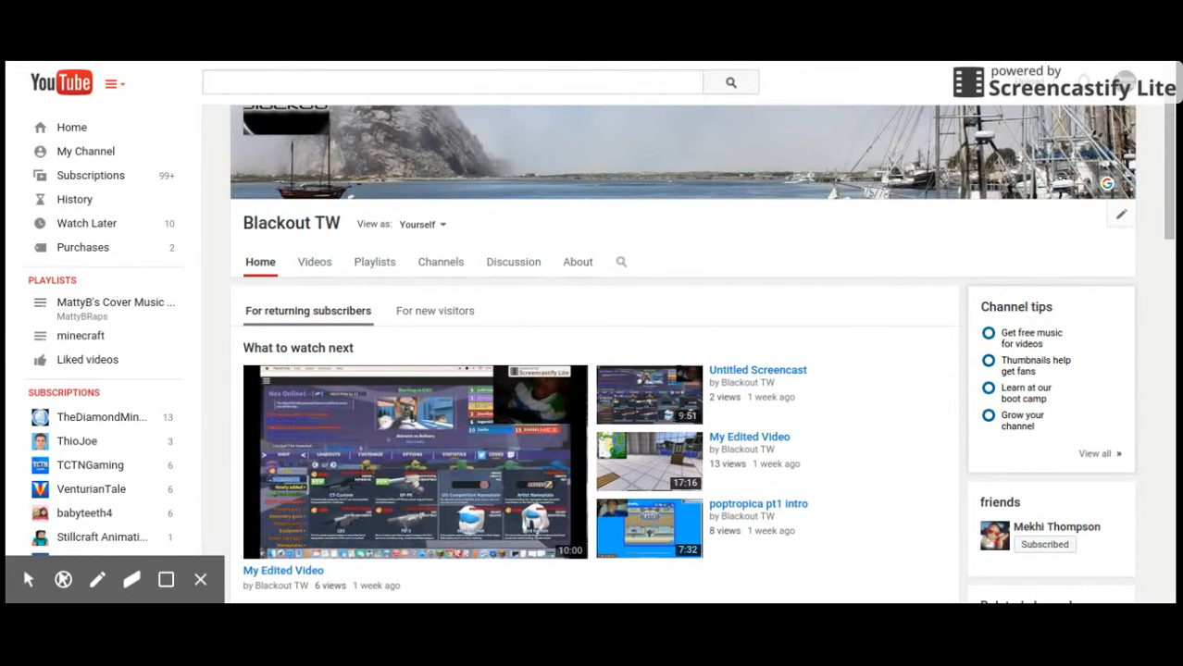
Step: Open Creator Studio for the channel from the account avatar menu
scroll(down, 3)
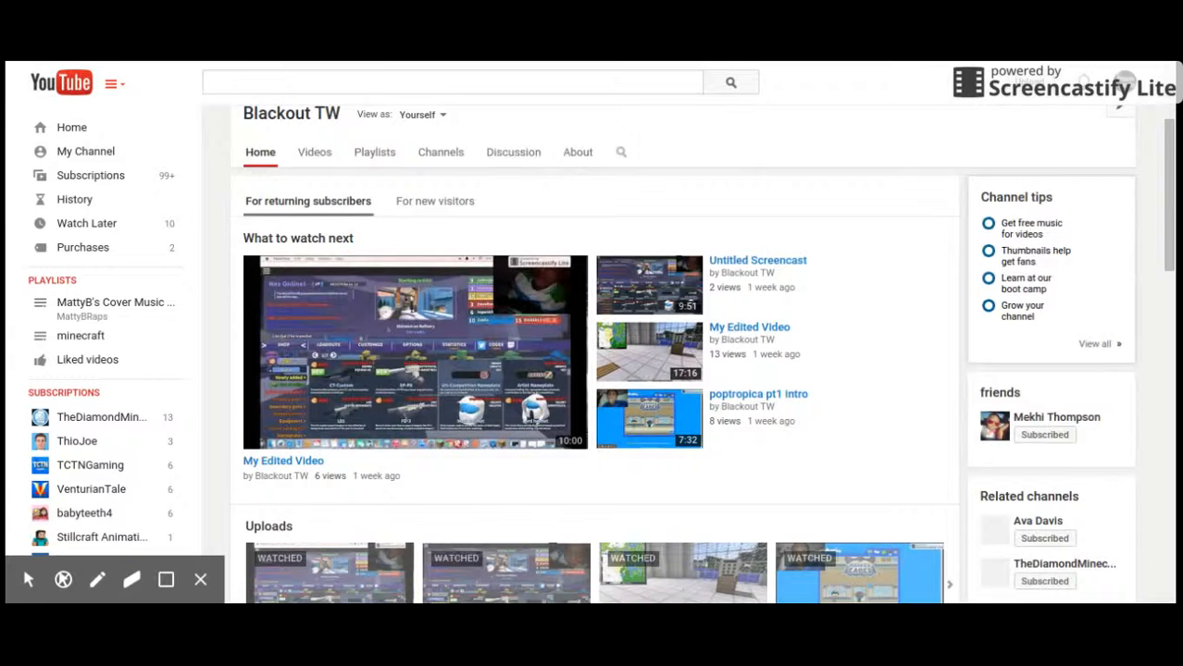
scroll(down, 3)
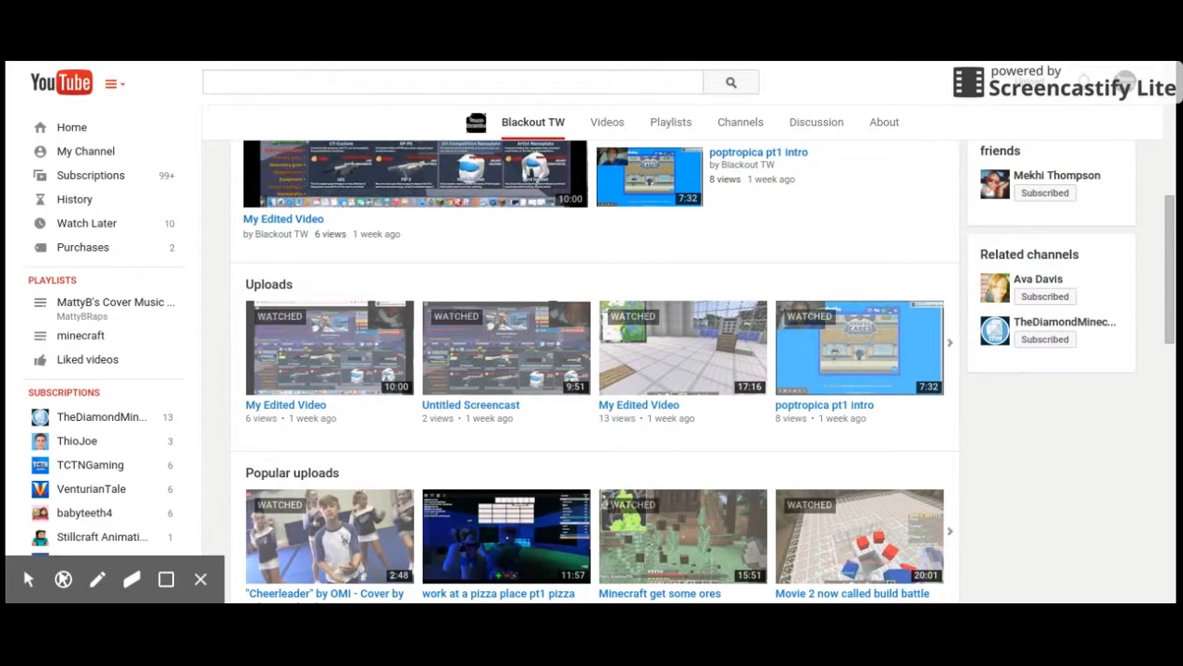
click(1125, 84)
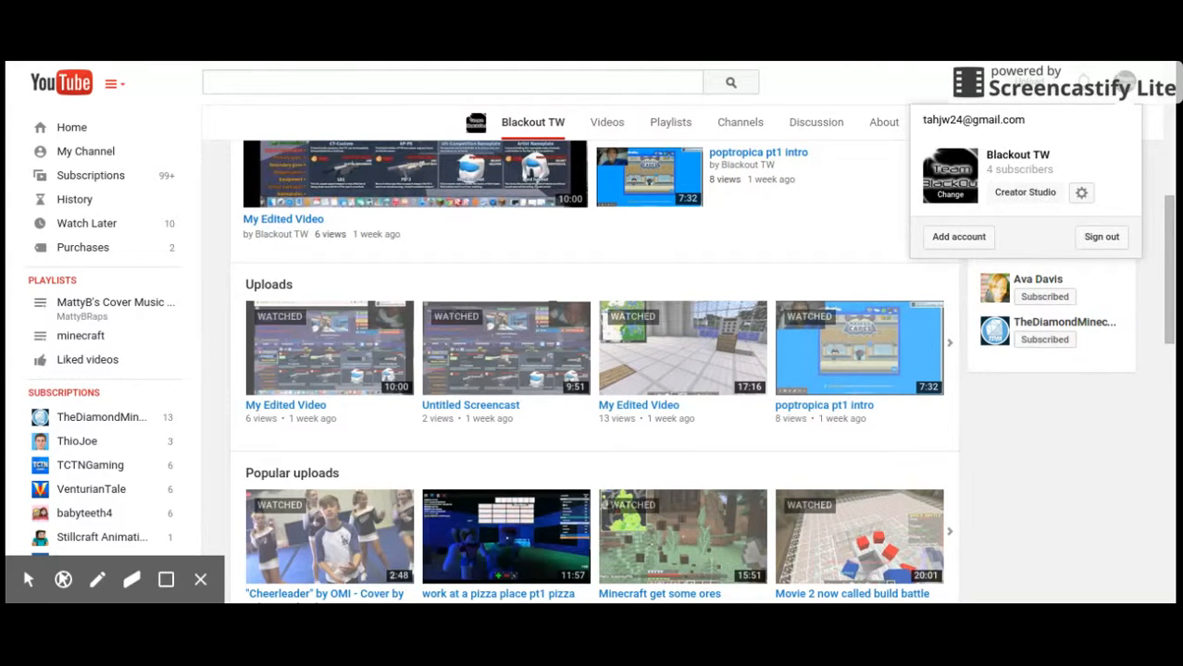
click(1025, 192)
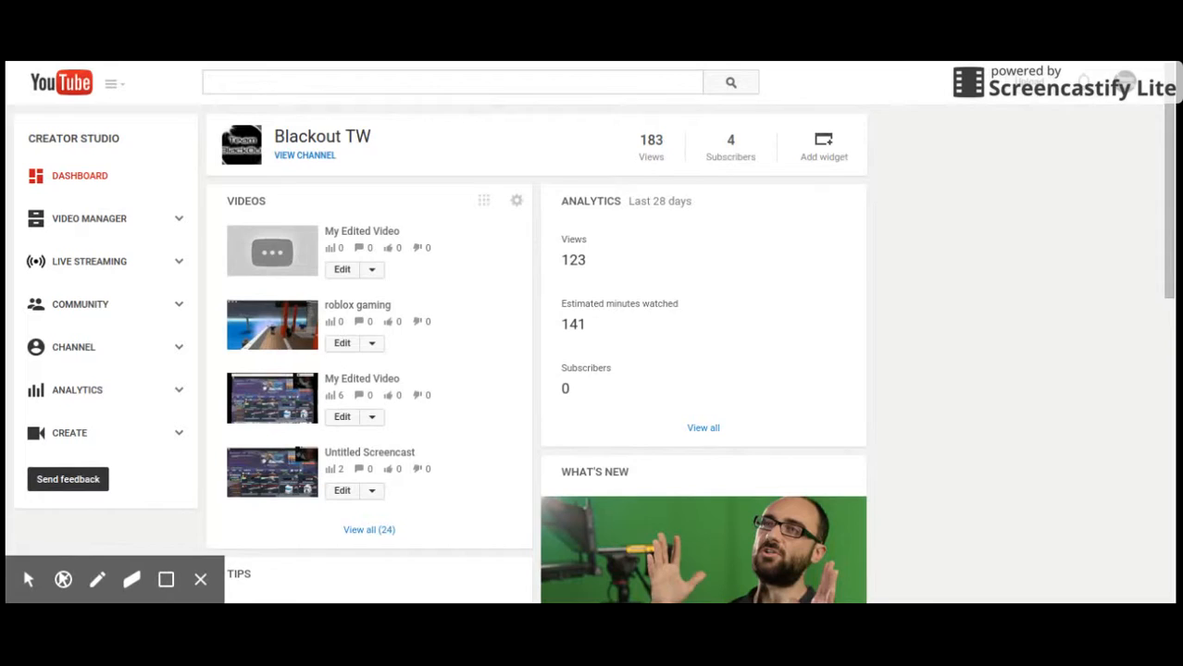
Step: Expand CREATE in the Creator Studio sidebar and launch the Video Editor
scroll(down, 3)
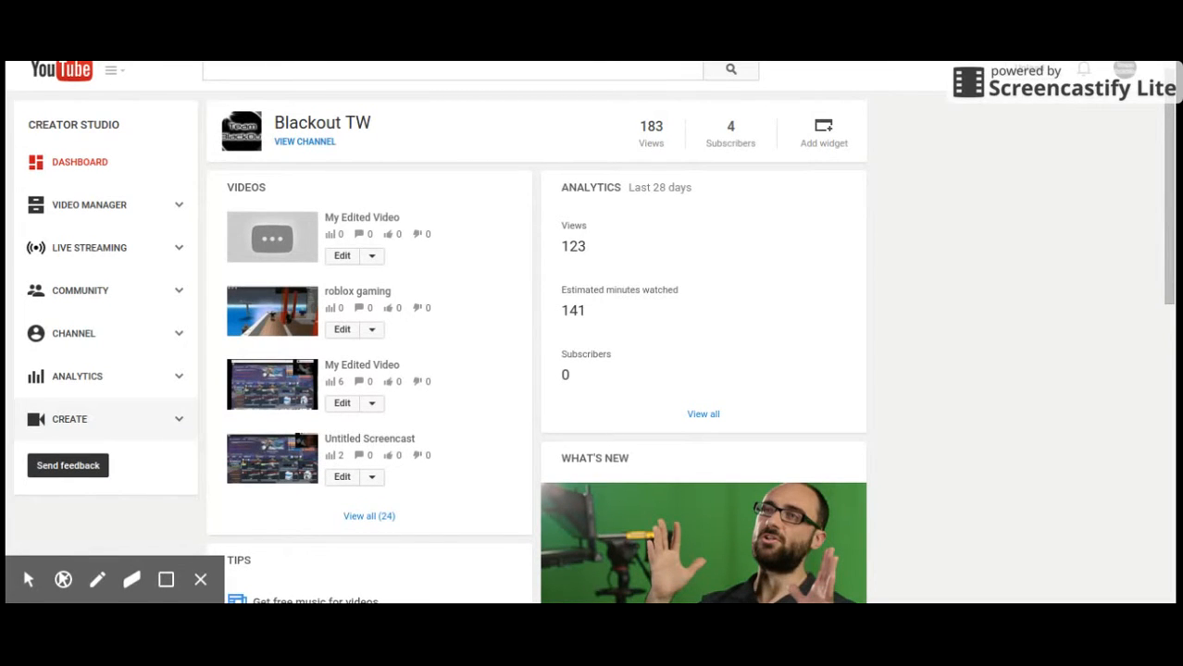
click(70, 419)
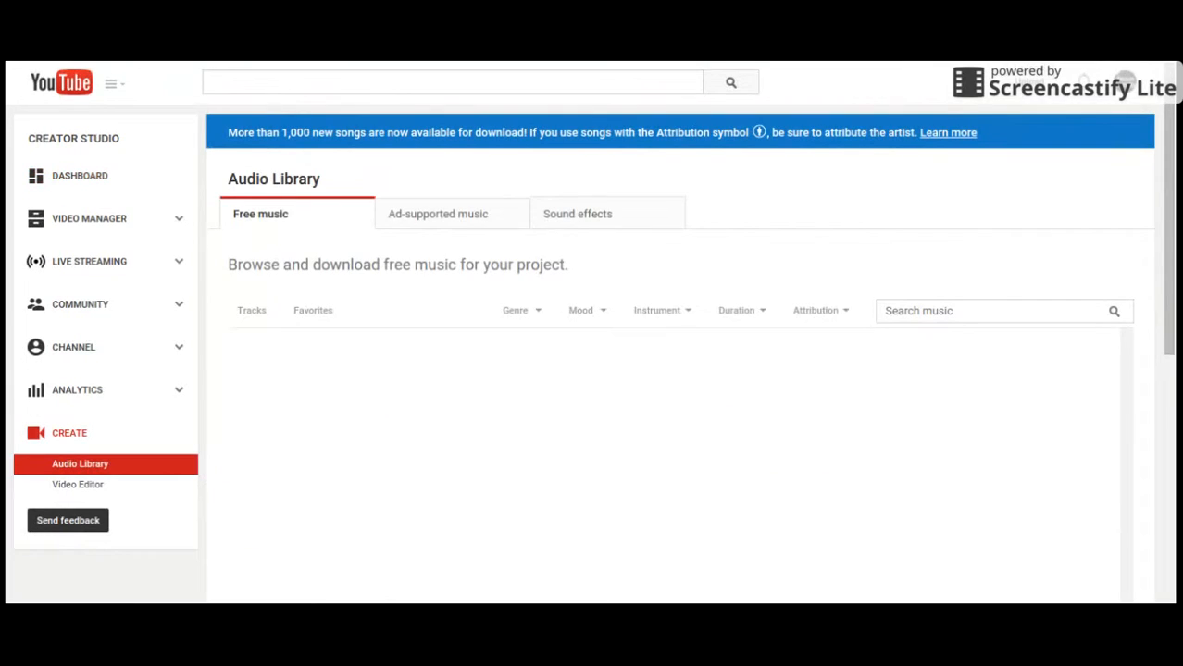
click(252, 310)
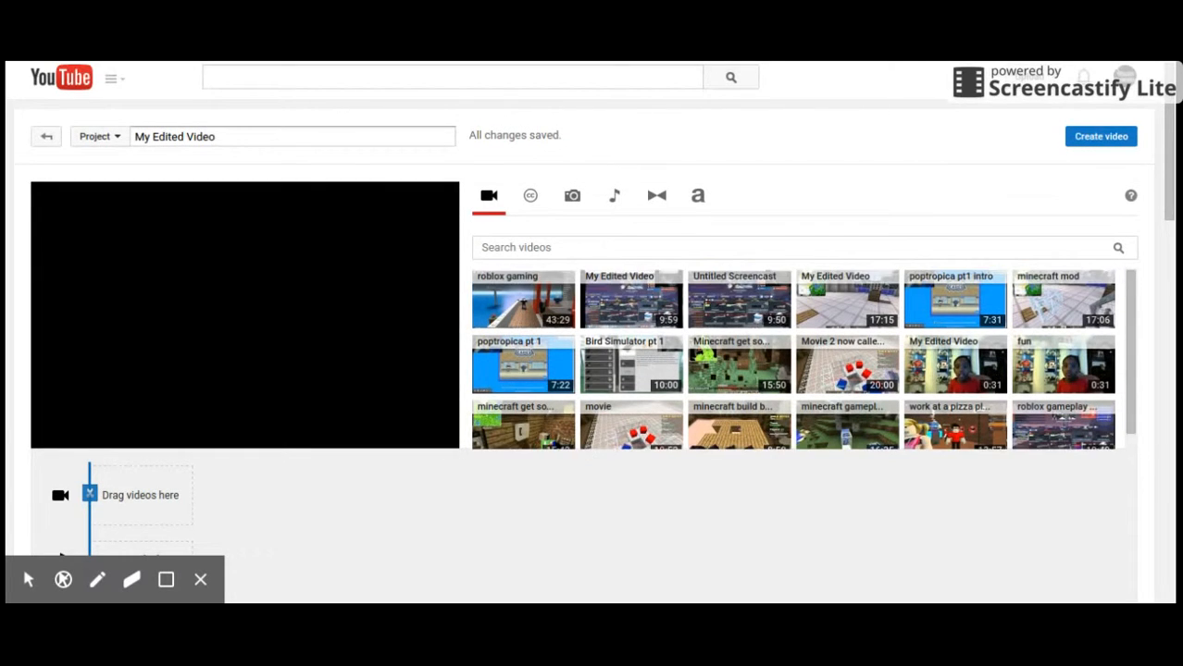
Step: Switch the editor's video browser to the CC Creative Commons library
scroll(down, 3)
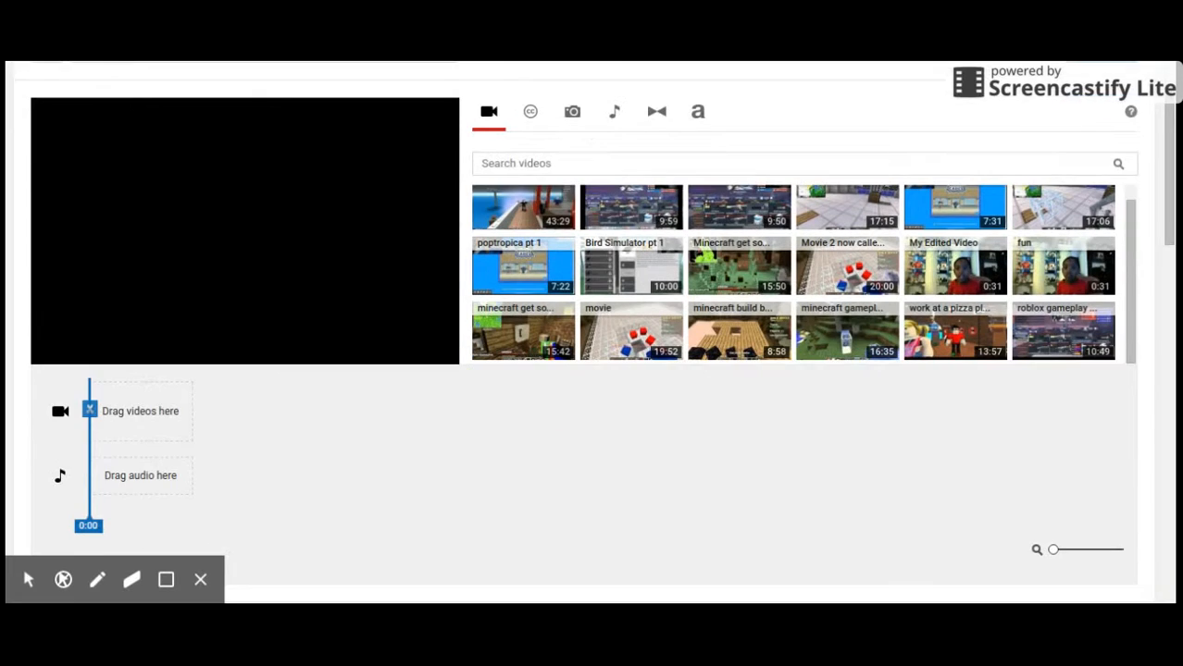
mouse_move(847, 331)
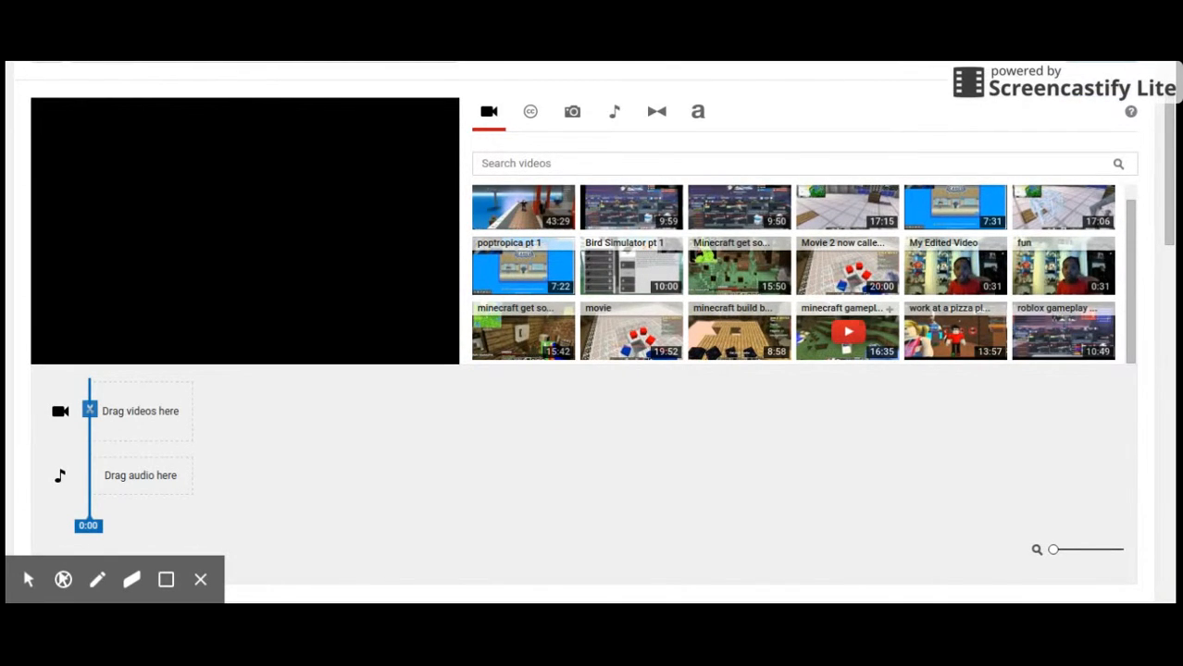
drag(846, 331, 199, 398)
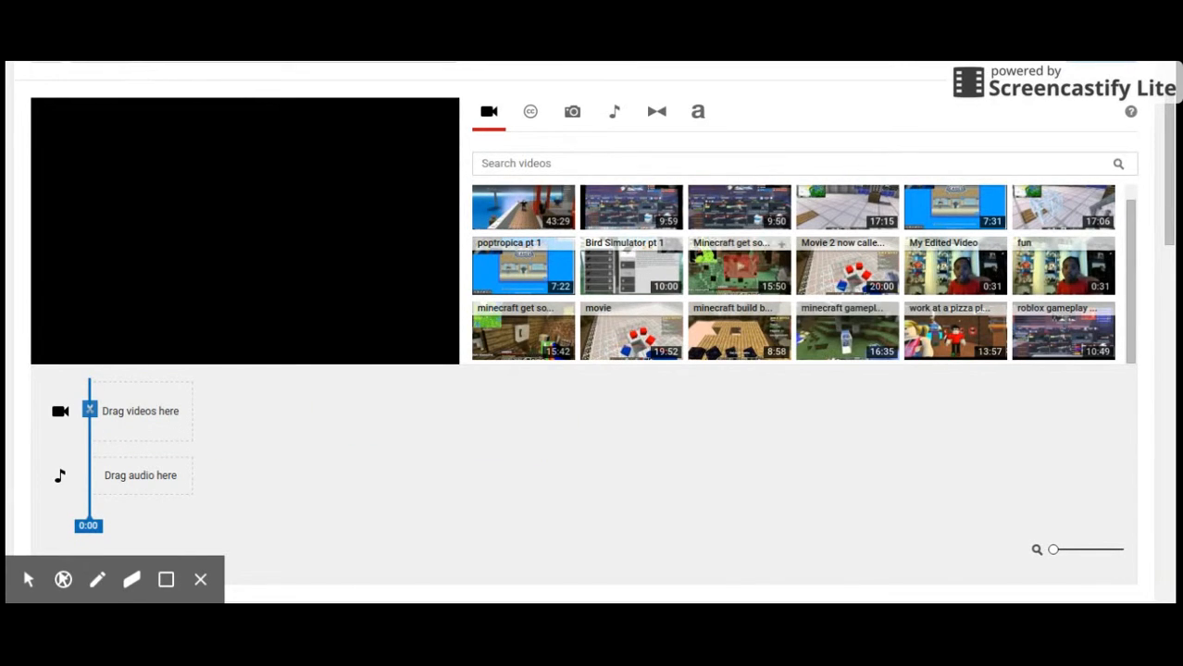
click(530, 111)
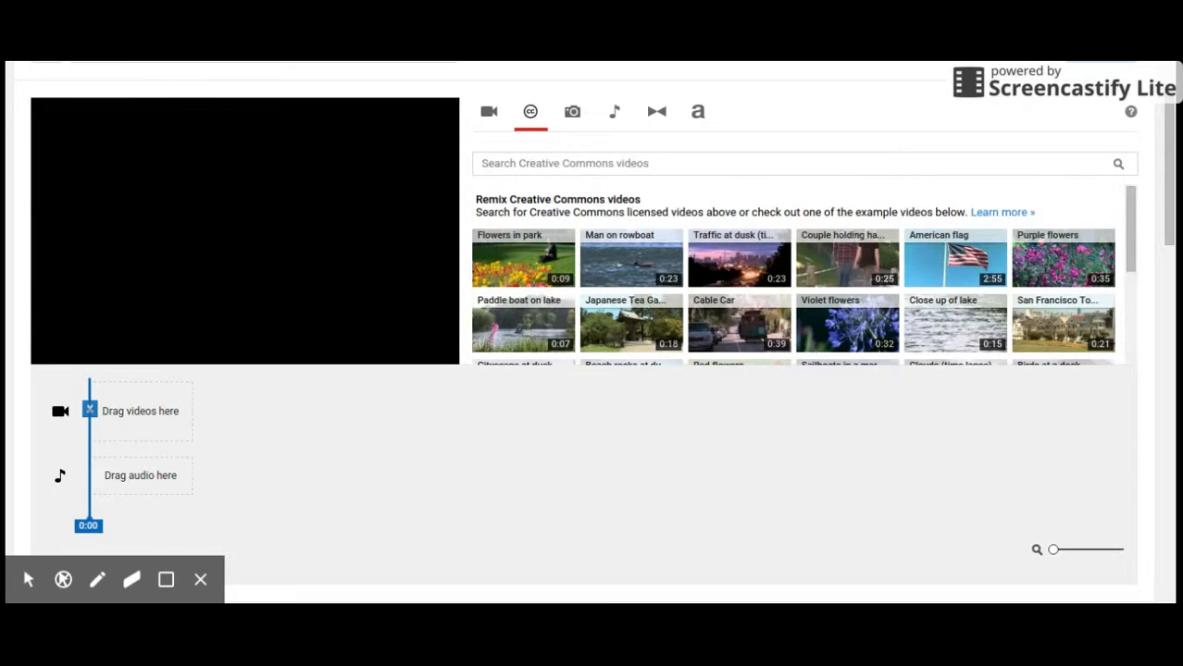
Step: Search the Creative Commons videos for 'intro'
click(796, 163)
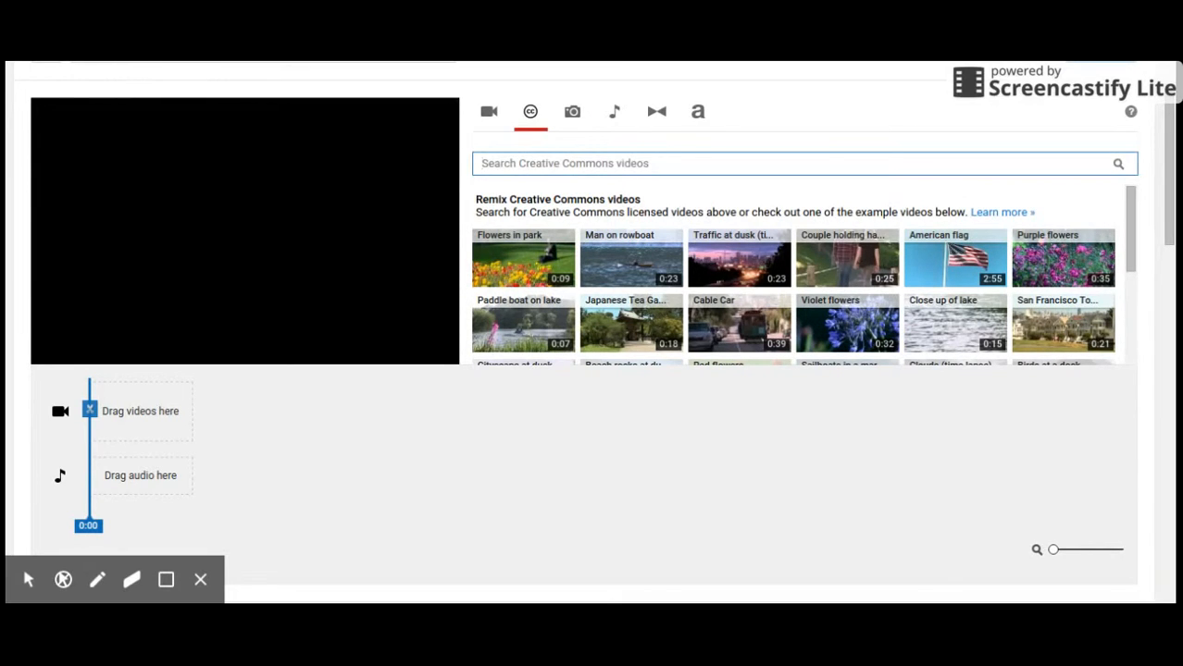
text(into)
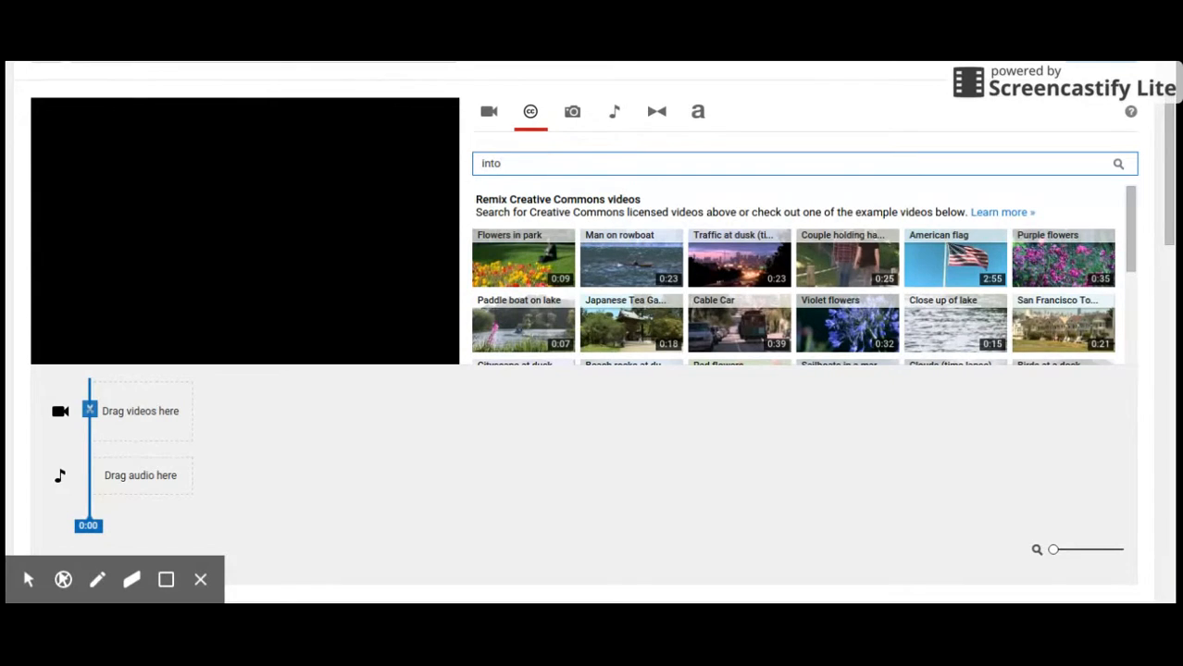
key(Backspace)
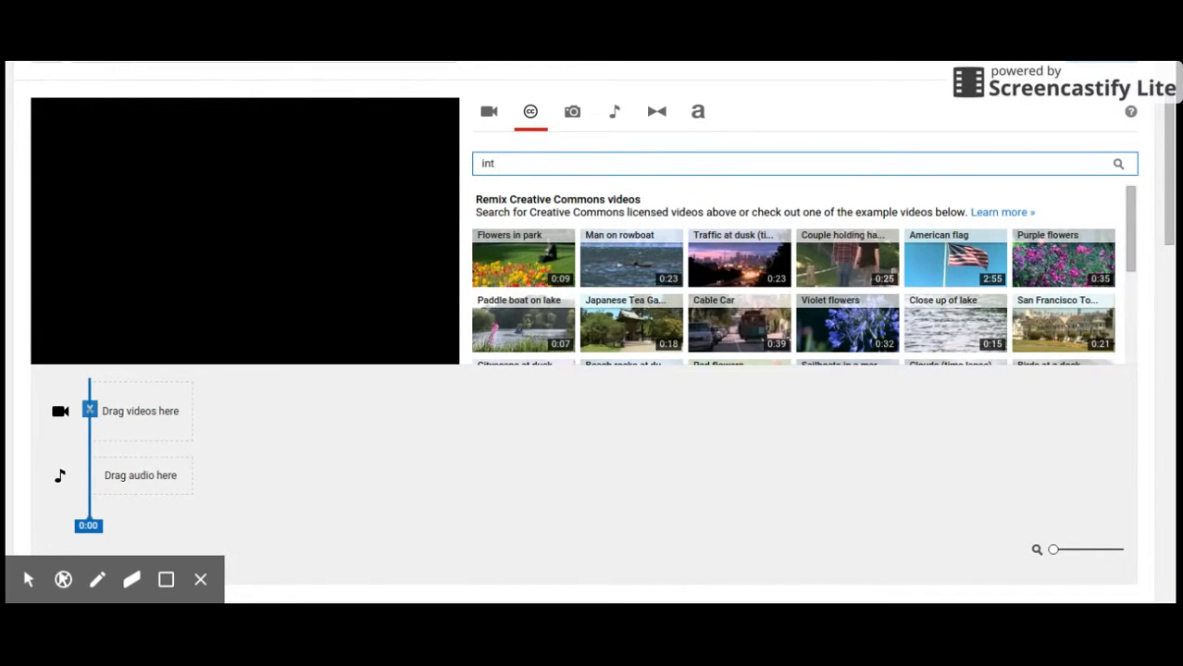
text(ro)
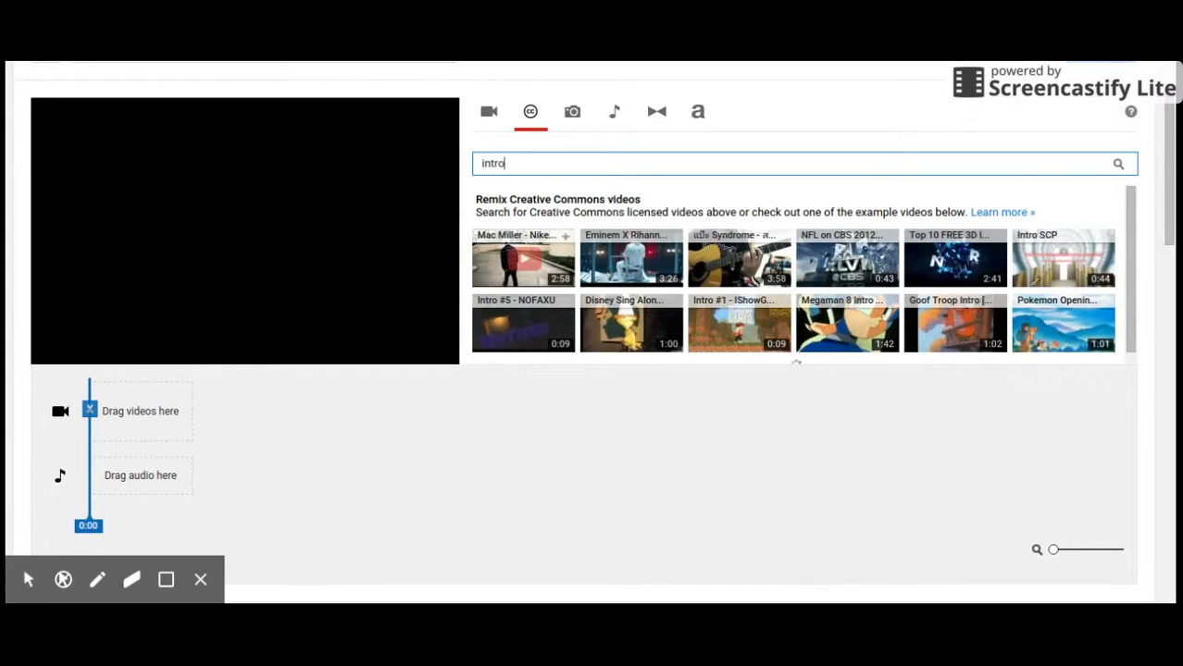
Step: Scroll the results and pick up the eight-second 'Intro #2 Viros' clip
scroll(down, 3)
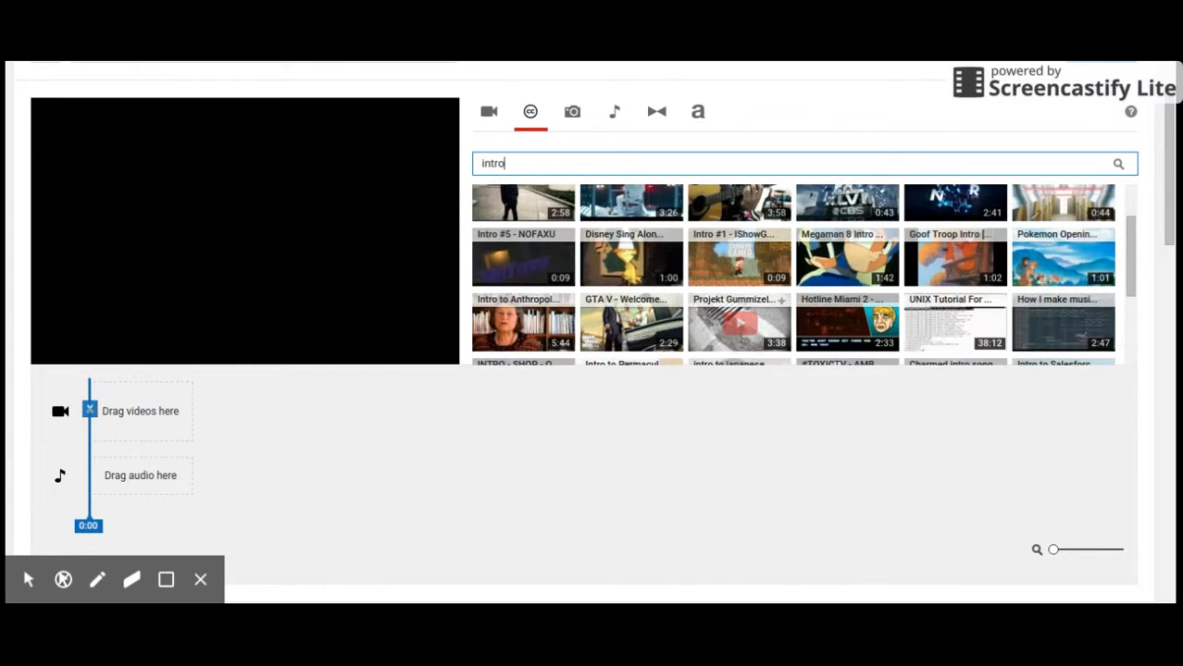
scroll(down, 3)
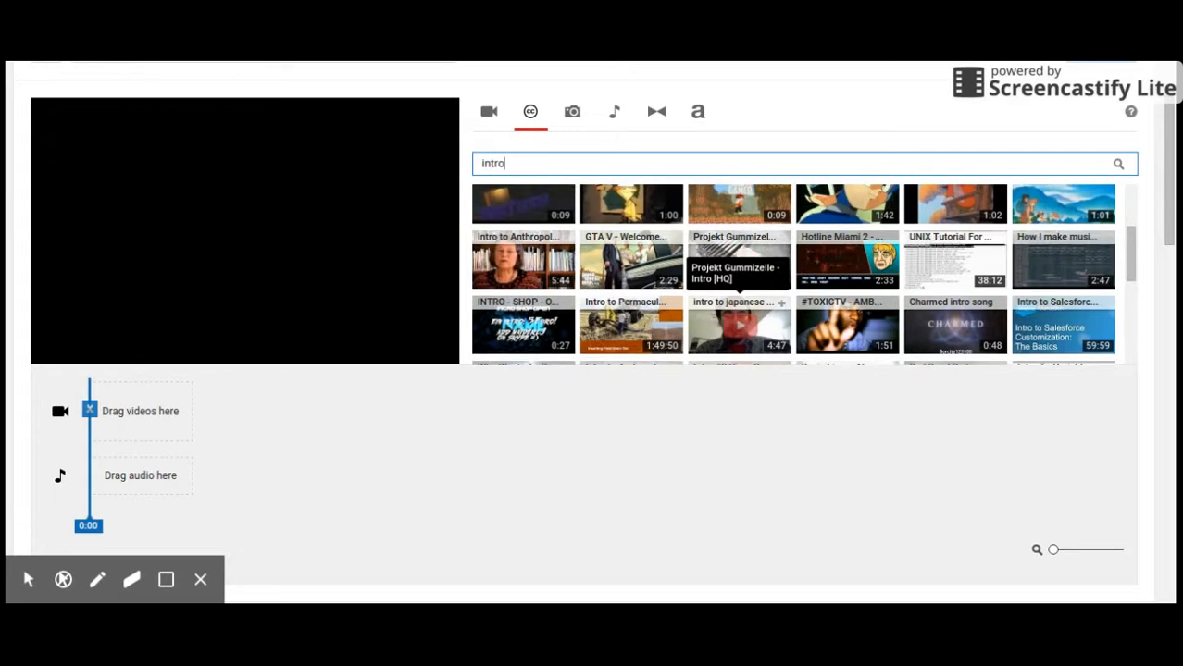
scroll(down, 3)
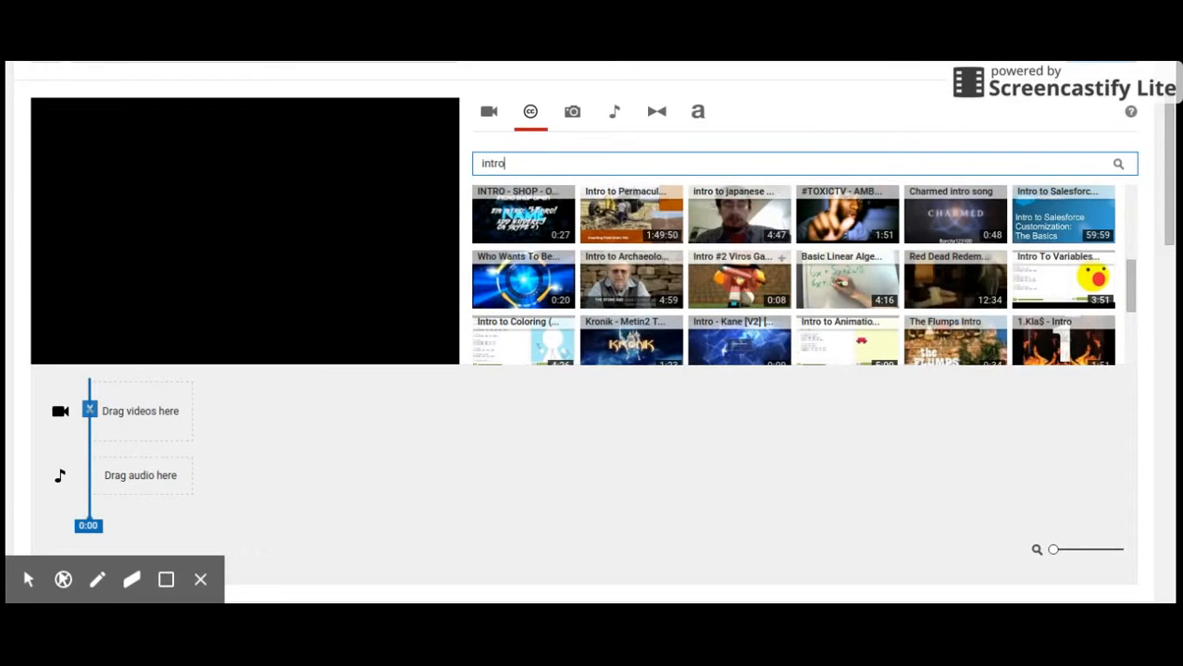
drag(738, 281, 271, 380)
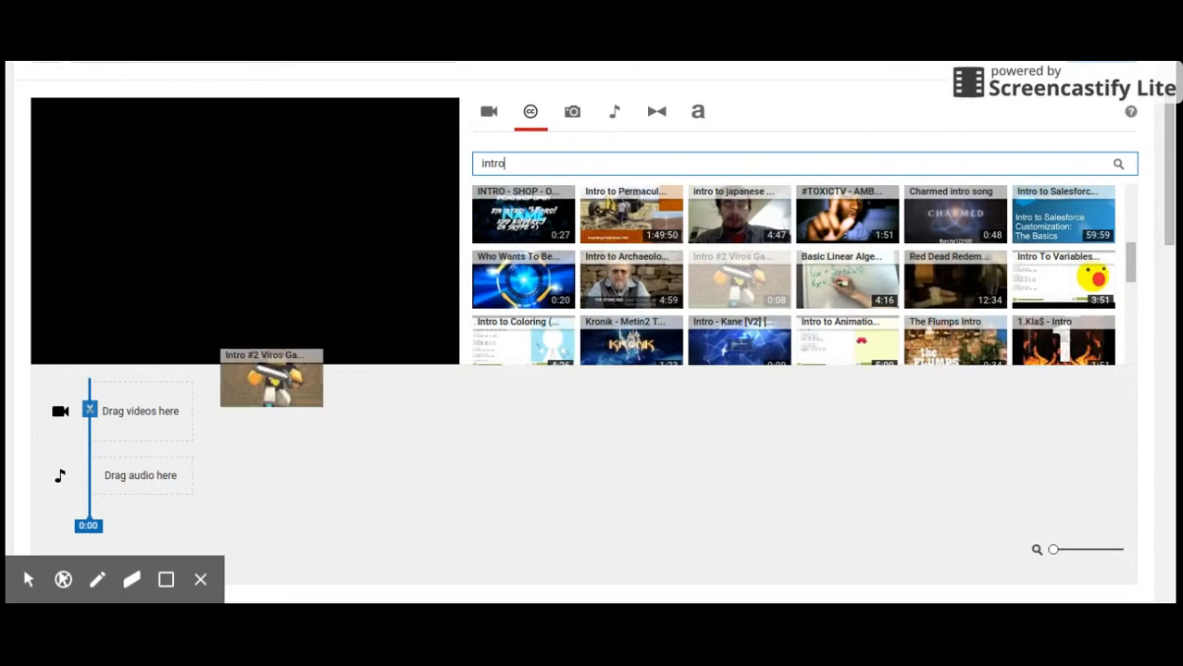
Step: Drop the 'Intro #2 Viros' clip on the video track, preview it, then return to My videos
drag(271, 380, 139, 411)
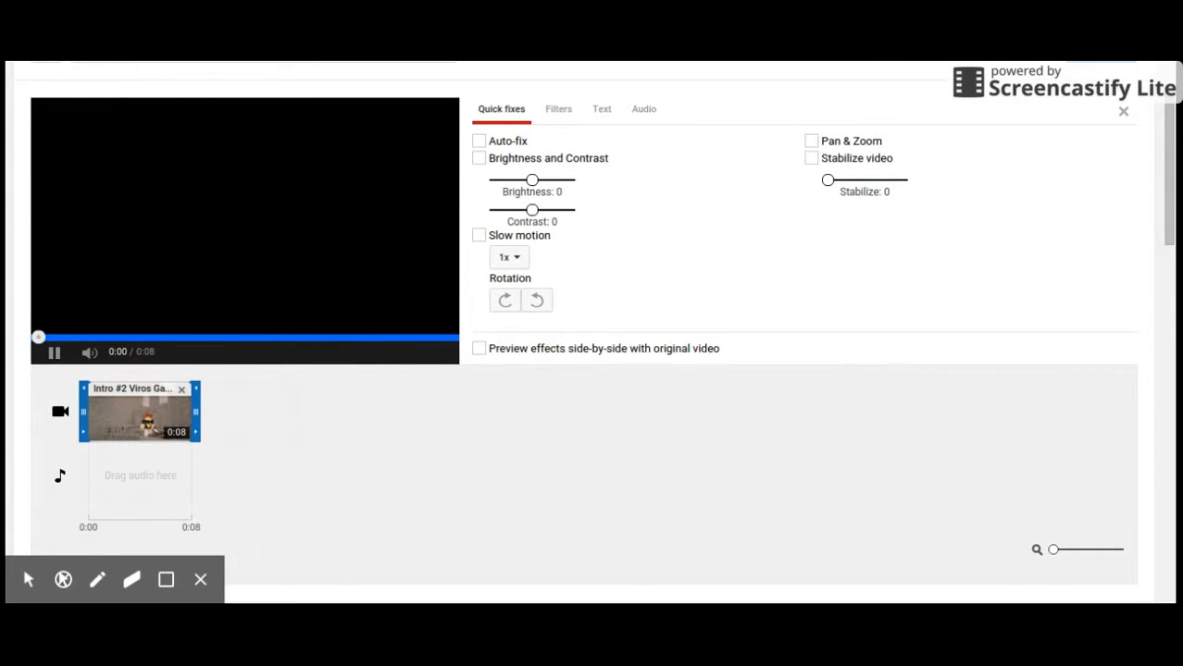
click(54, 352)
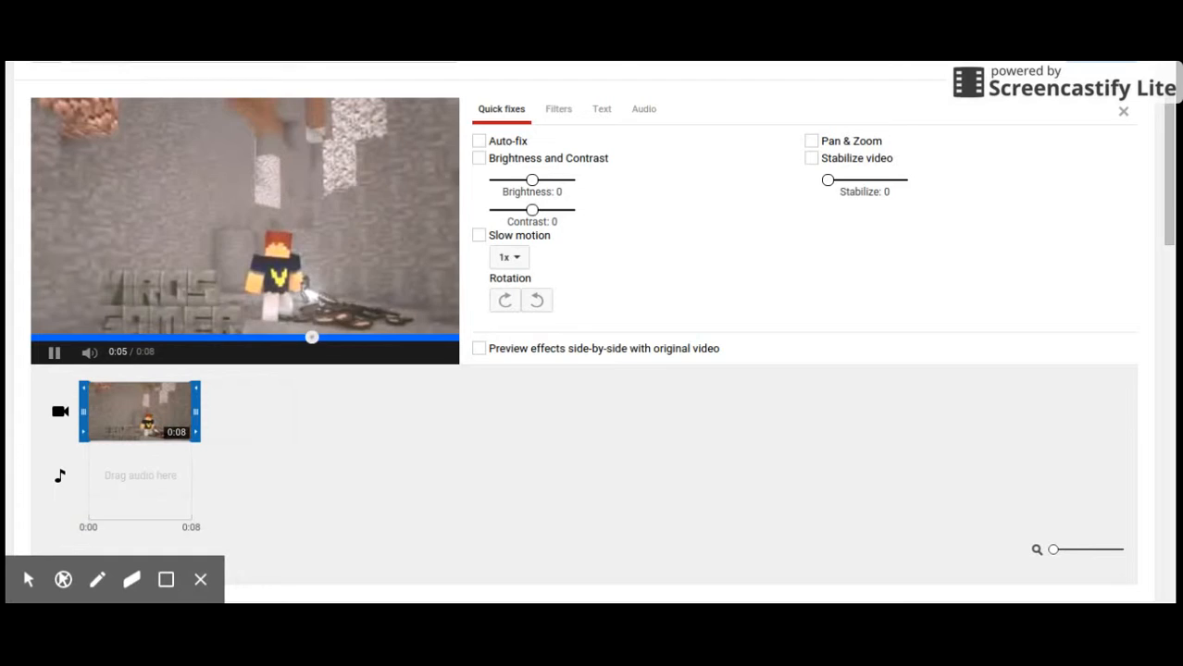
click(54, 352)
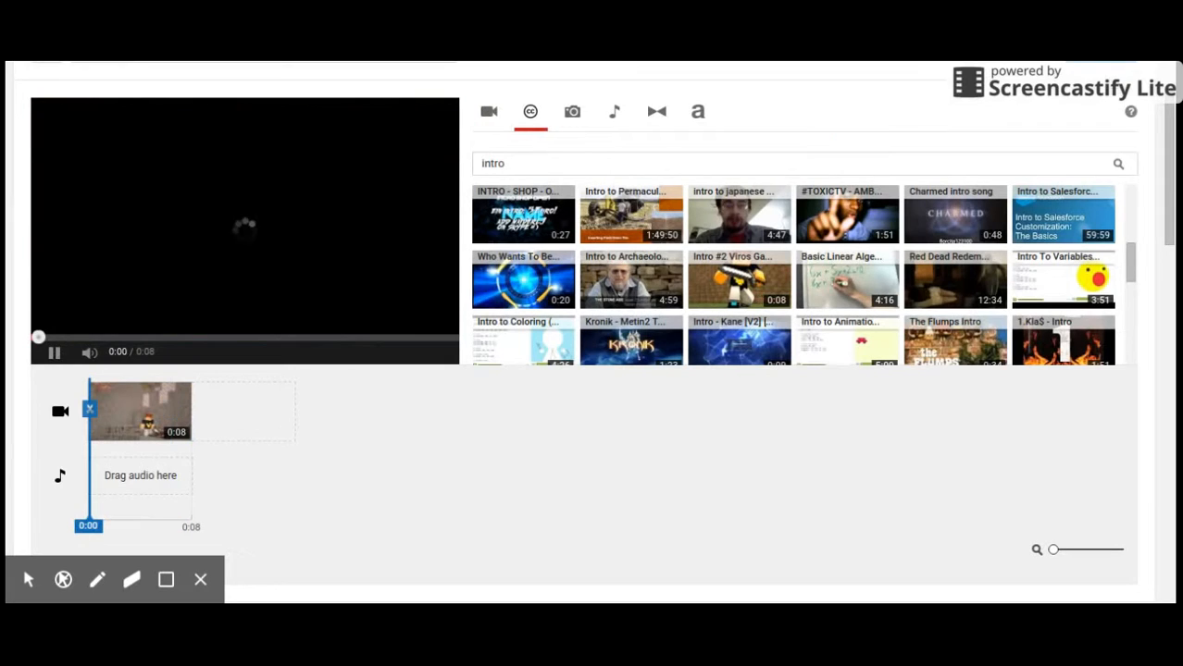
click(489, 112)
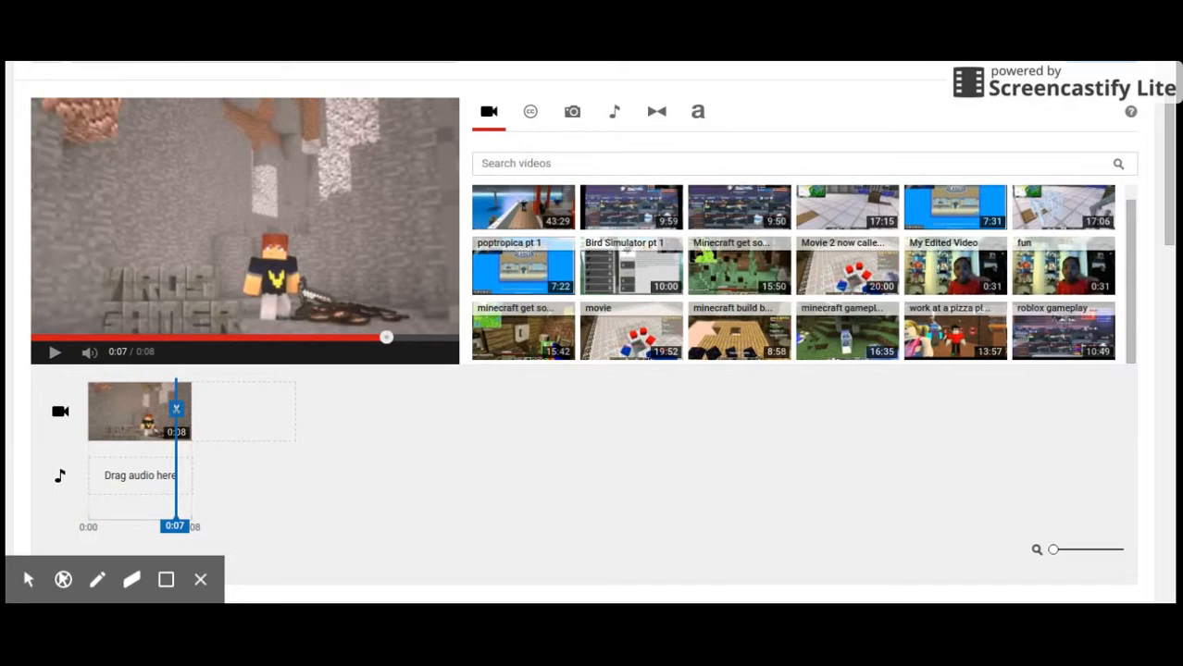
scroll(down, 3)
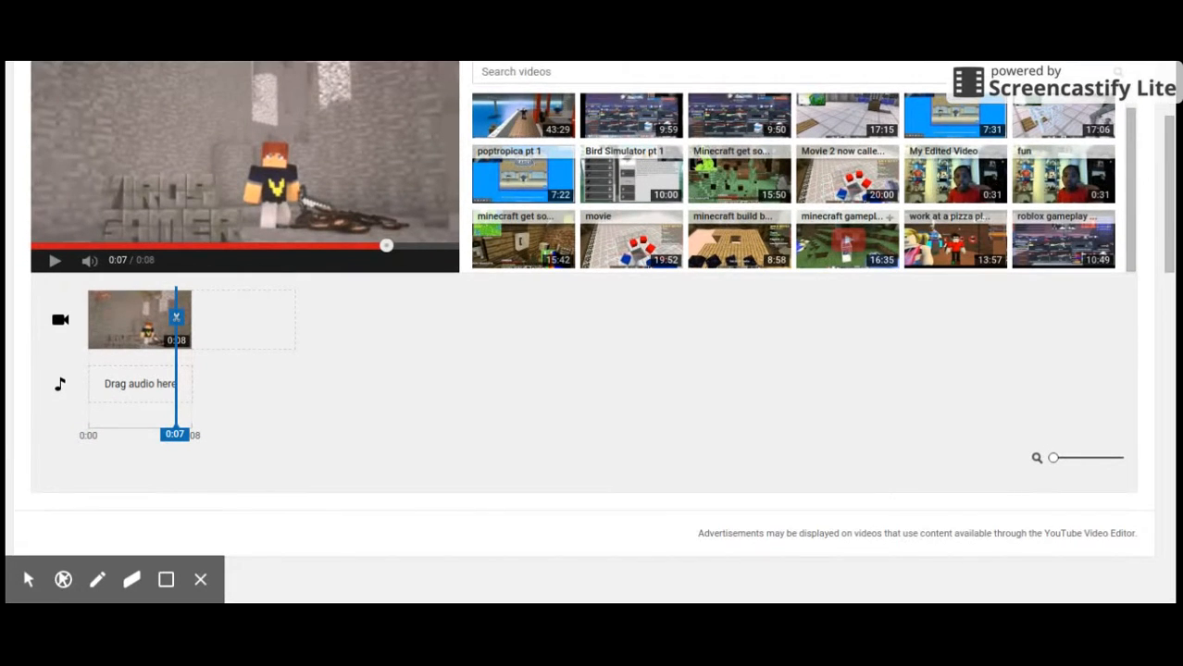